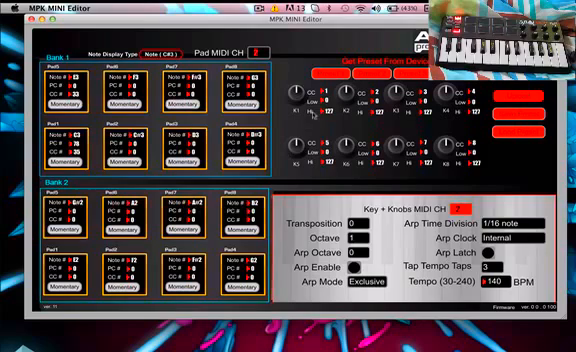
mouse_move(320, 105)
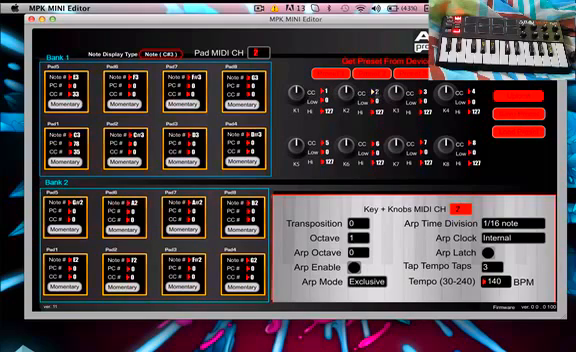
mouse_move(475, 155)
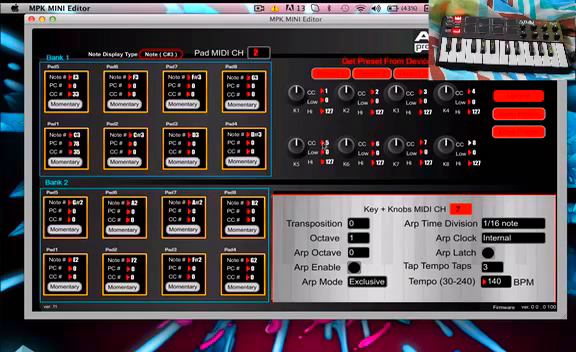
mouse_move(325, 147)
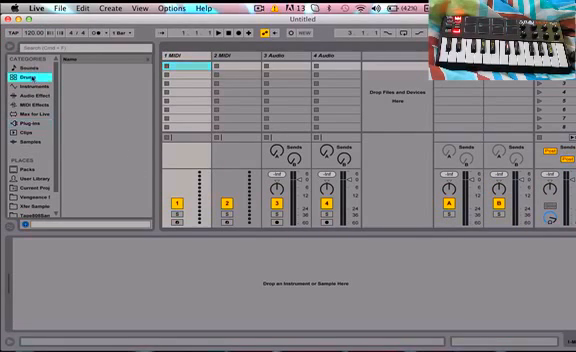
Step: Show the browser's sound library Categories list, such as Drums, in the empty Live set
click(26, 78)
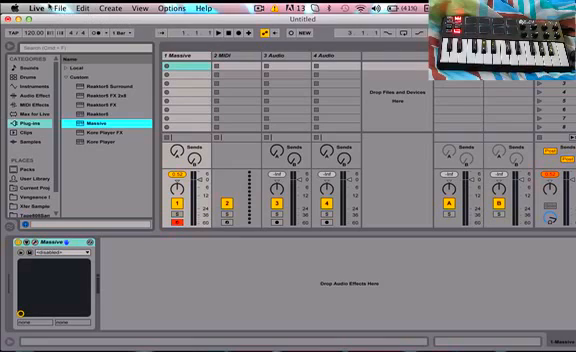
Step: In MIDI Preferences, set MPK mini as control surface, input and output, with Track and Remote on
click(14, 8)
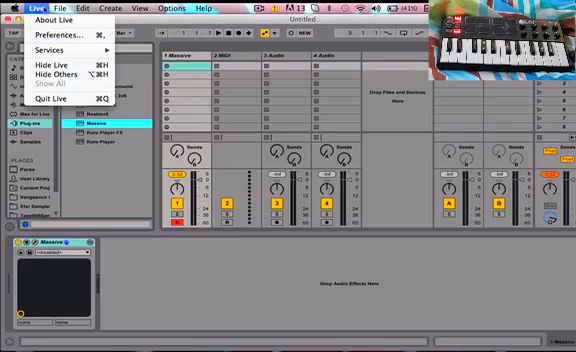
click(50, 32)
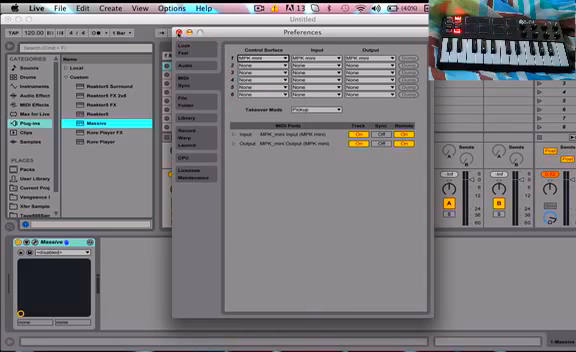
click(181, 30)
text(drum)
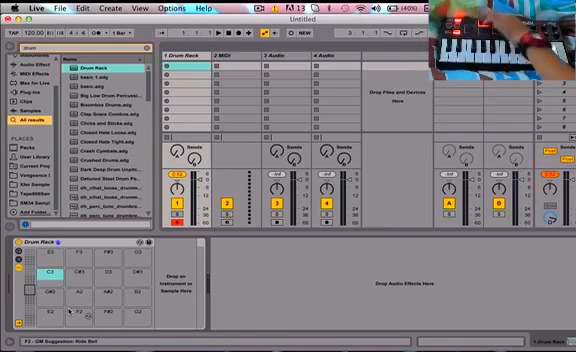
Step: Select pads in the new Drum Rack, including the G#2 pad
click(48, 297)
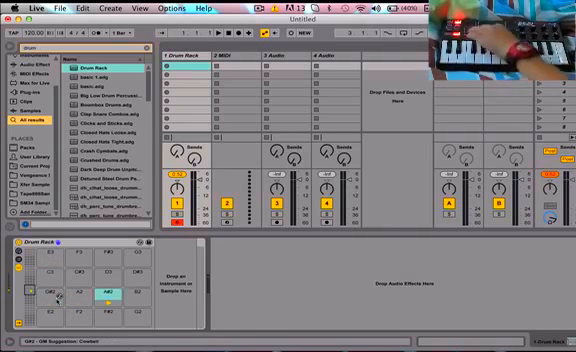
click(130, 298)
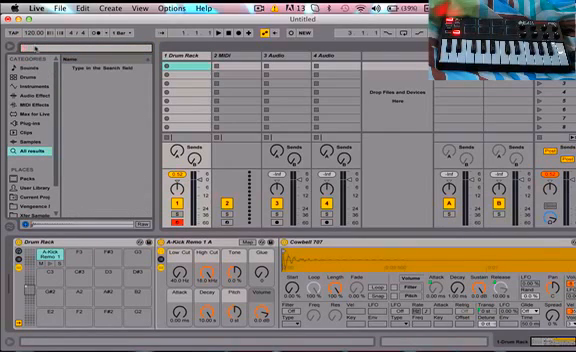
Step: Search the browser for 'cymbal' to place Cymbal-606.aif, then search for 'crash'
text(cym)
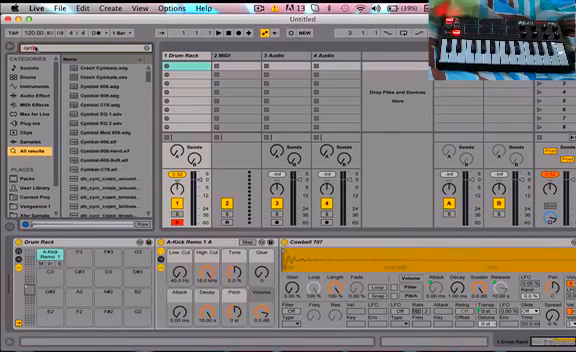
text(cymbal)
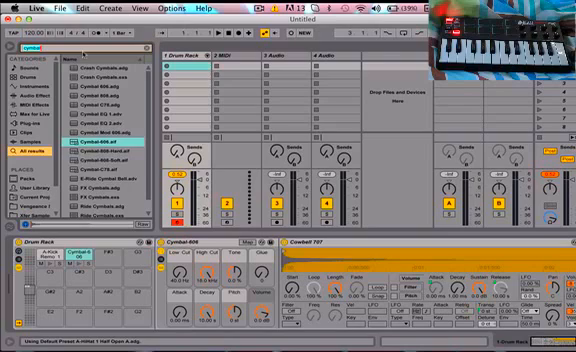
text(crash)
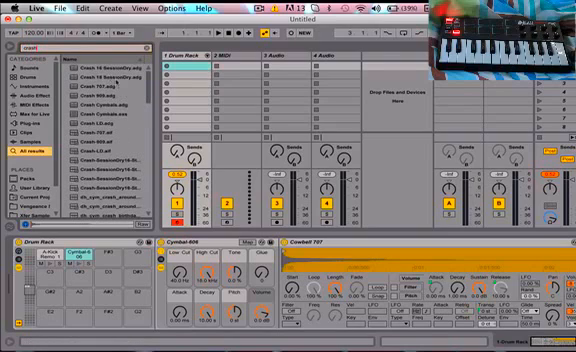